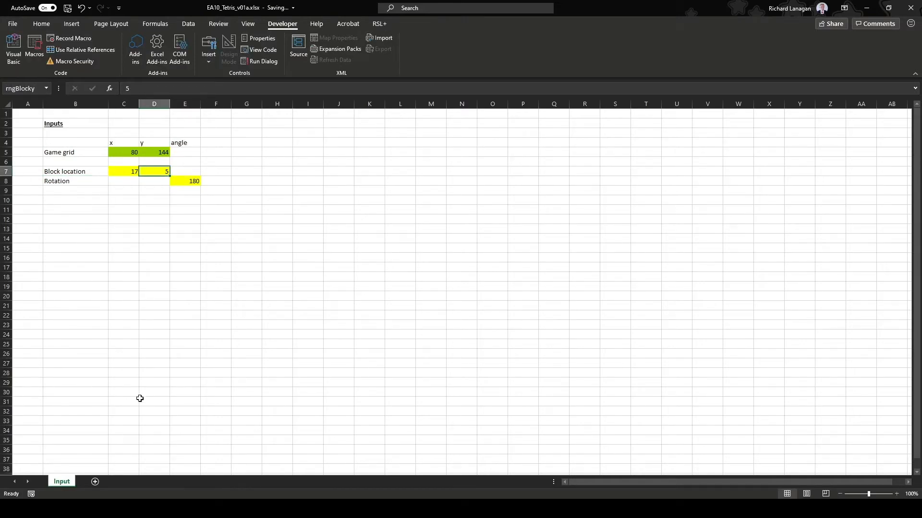
Enter the rngBlocky offset formula fragment '- rngBlocky + 1 >= 0, F2 - rngBlocky' on the Cubes sheet
left_click(89, 482)
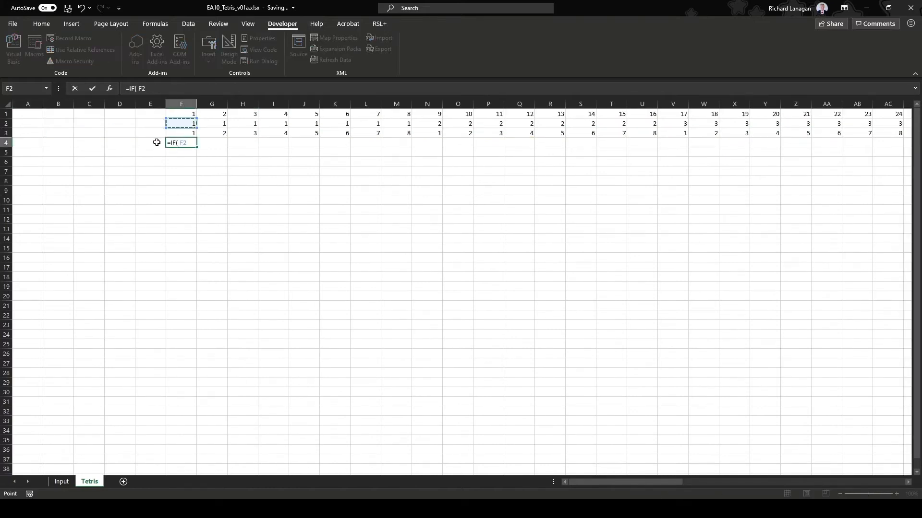
type("- rngBlocky + 1 >= 0 , F2 - rngBlocky")
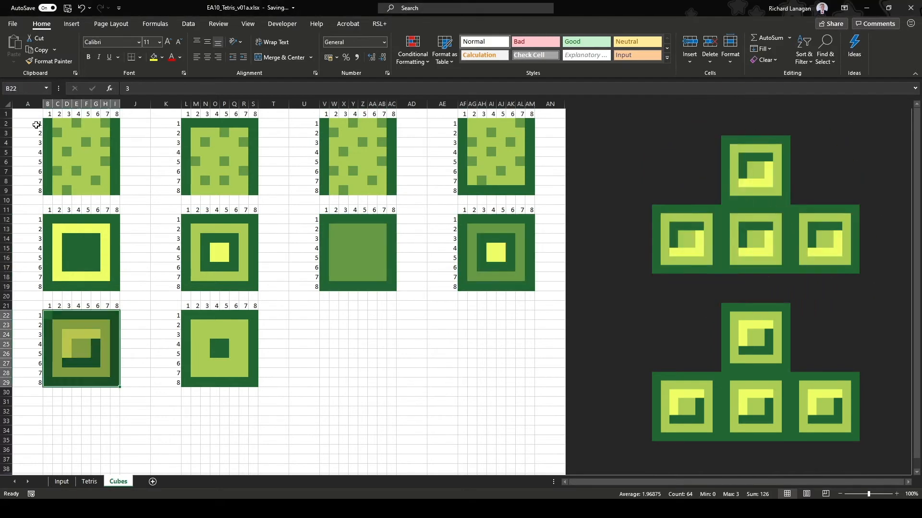
Lay out the Grid sheet's numbered 10x32 play grids with Line check columns
left_click(163, 315)
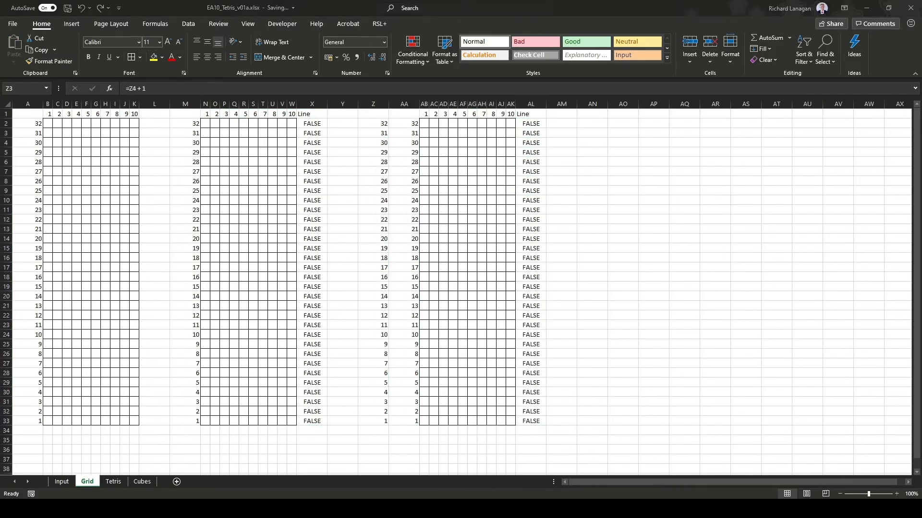
left_click(373, 122)
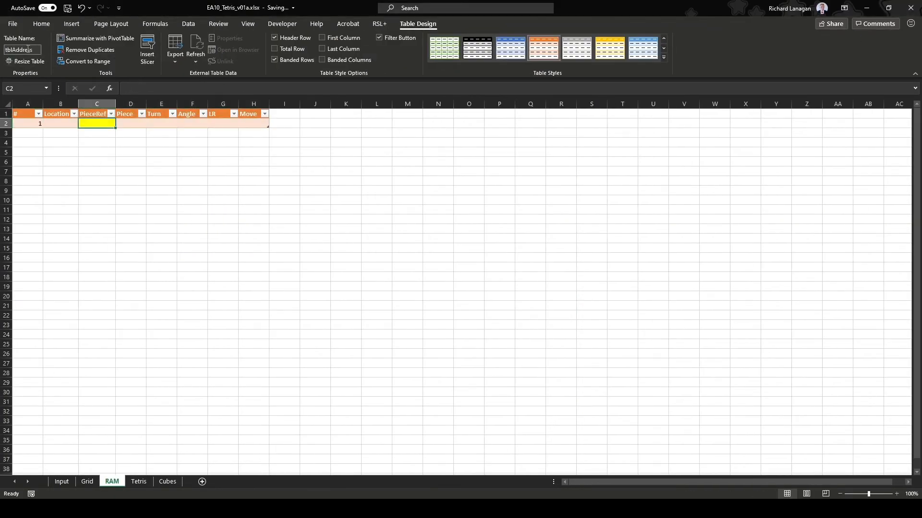
Copy the RAM table headers (#, Location, PieceRef, Piece, Turn, Angle, LR, Move) to row 4
left_click(41, 23)
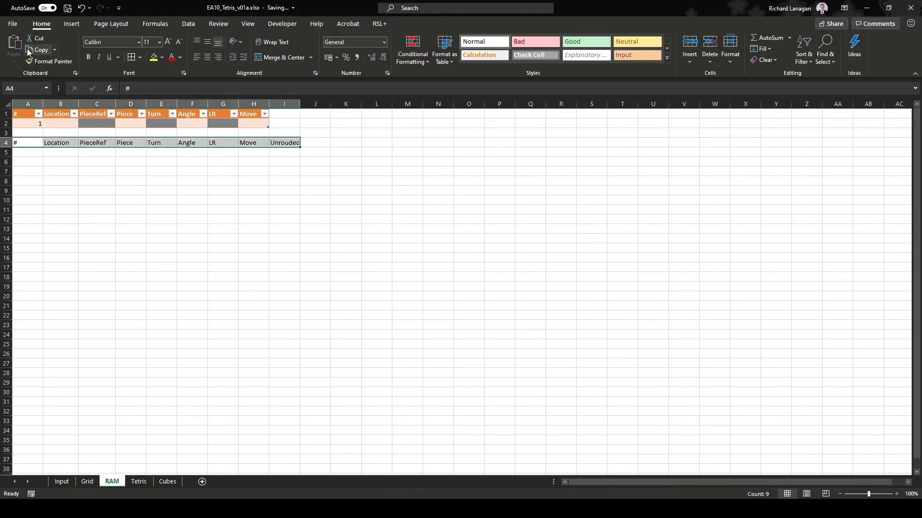
Enter IF formulas using rngPause, rngTop and rngT for the step-2 Unrouded and Move cells
left_click(61, 482)
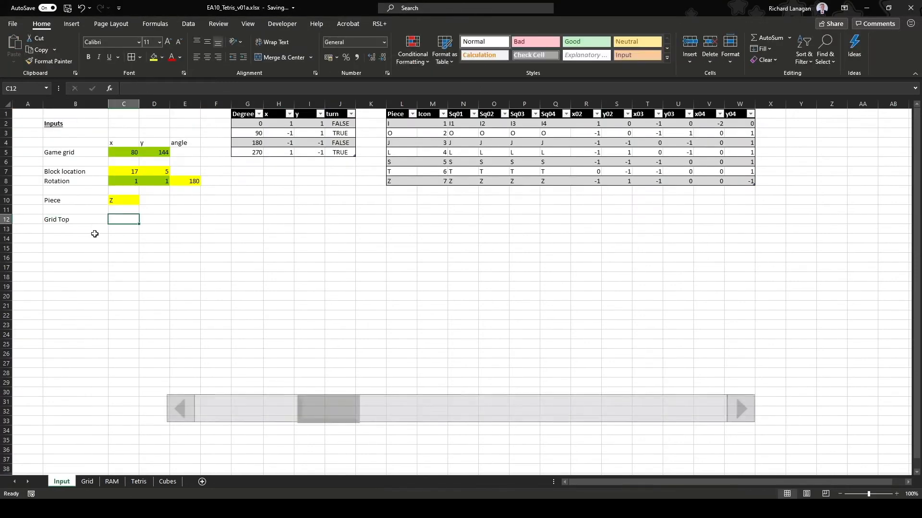
left_click(112, 482)
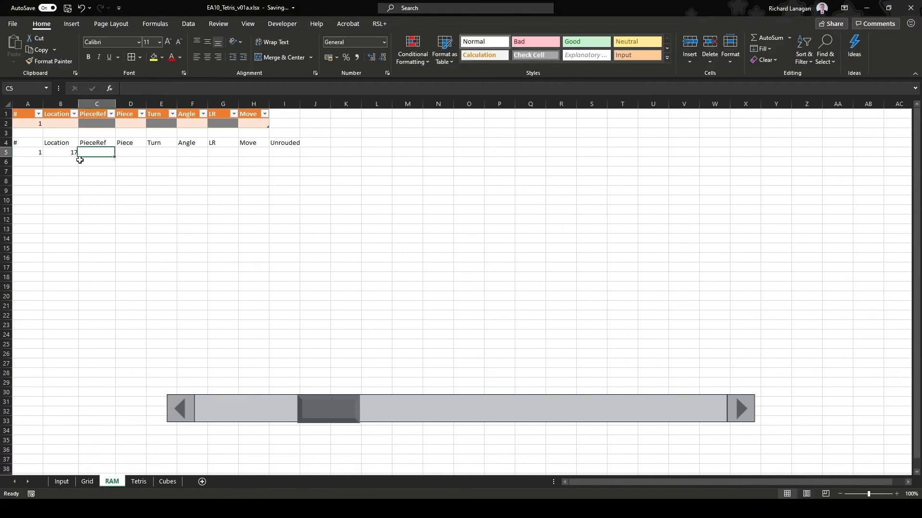
left_click(191, 152)
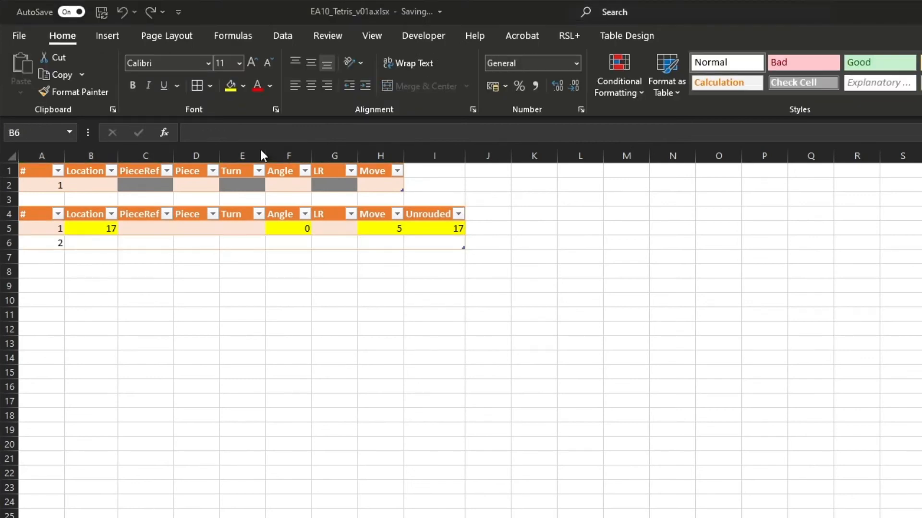
type("=IF( I5 = 1/ rngPause , rngTop ,")
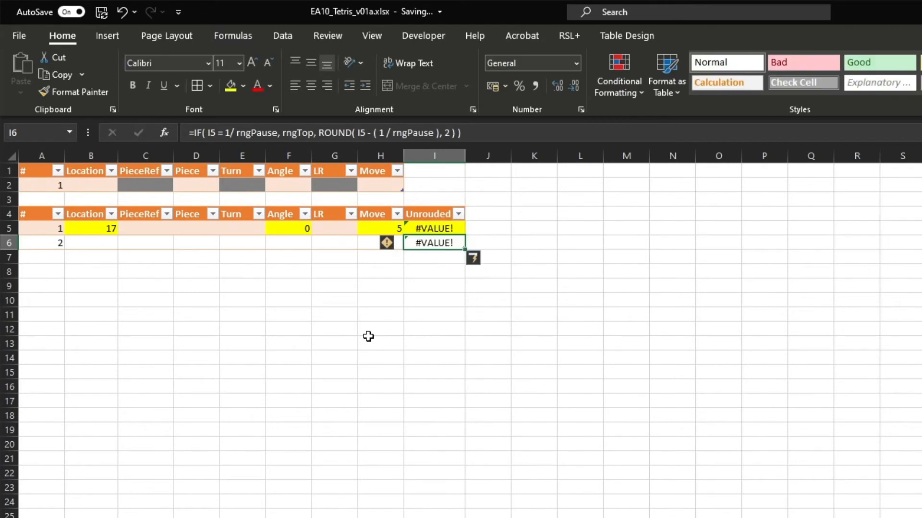
type("=rngTop")
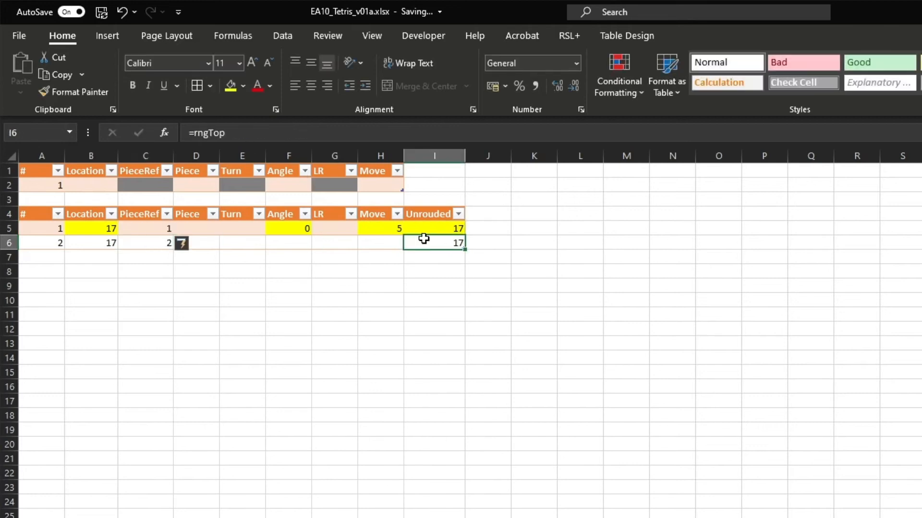
left_click(145, 243)
type("=IF( [@Unrouded] = rngTop , 5 , IF( [@LR] = \"L\" , -1 , IF( [@LR] = \"R\"")
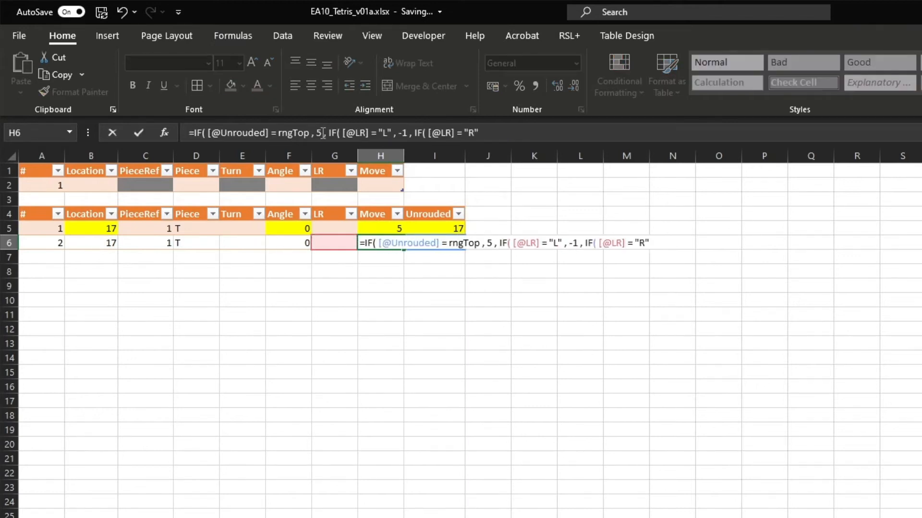
key("Enter")
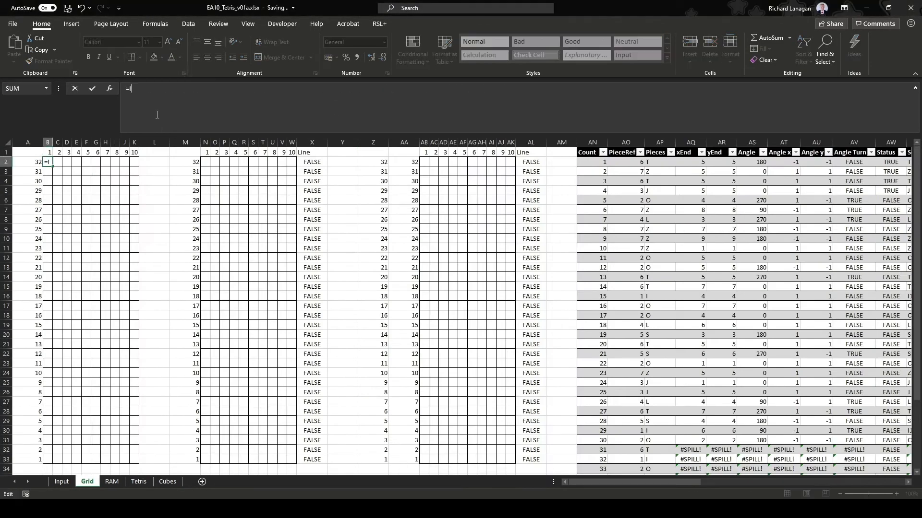
Start B2's IFERROR(INDEX(tblActive[Sq01], MATCH($A2&B$1, tblActive… lookup formula
type("IFERROR( INDEX( tblActive[Sq01] , MATCH( $A2 & B$1 , tblActive")
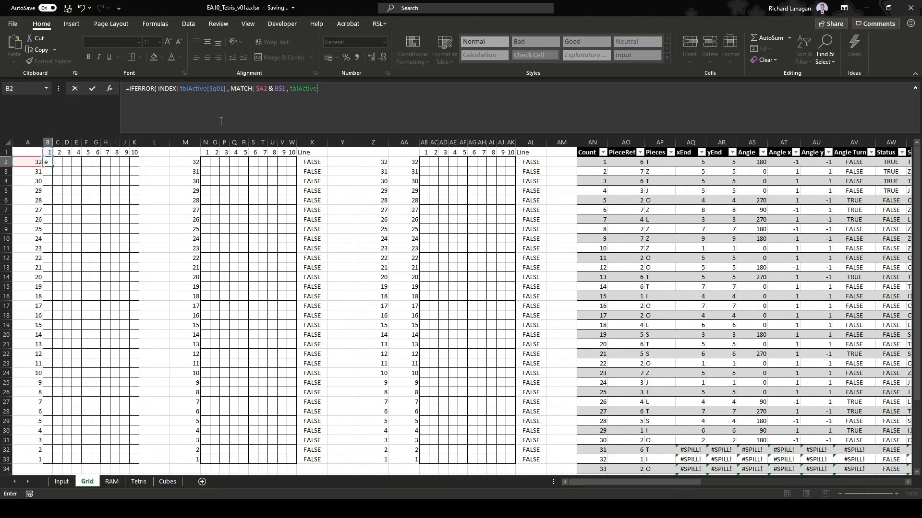